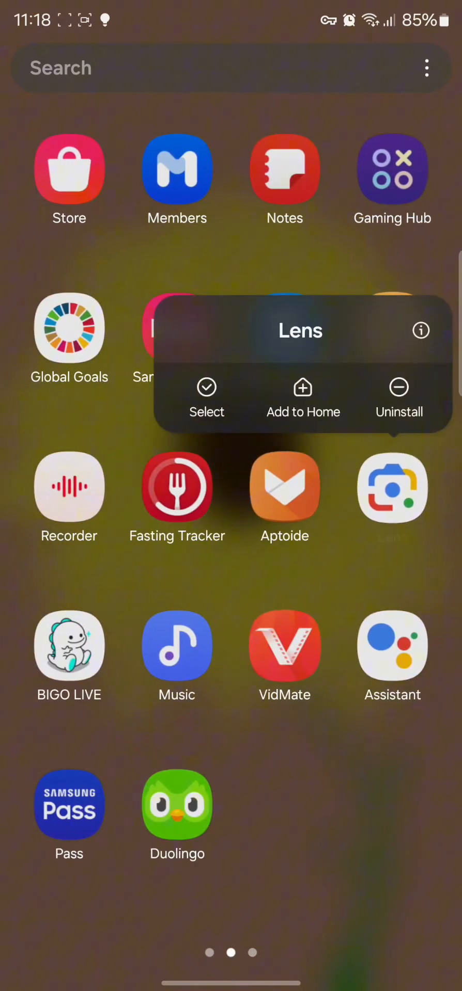
Open the Lens app's App info page from its app drawer icon.
{"action": "left_click", "coordinate": [421, 330]}
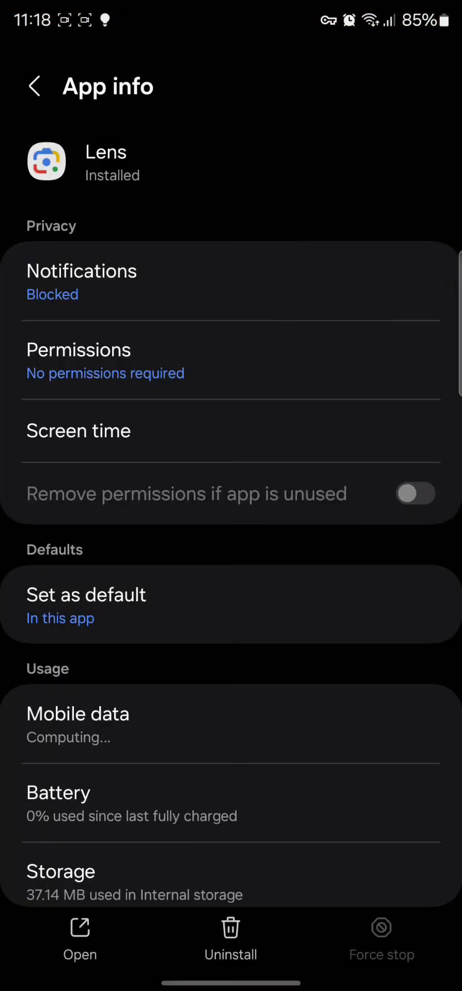
Turn on 'remove permissions if unused', then uninstall Lens and confirm with OK.
{"action": "left_click", "coordinate": [414, 494]}
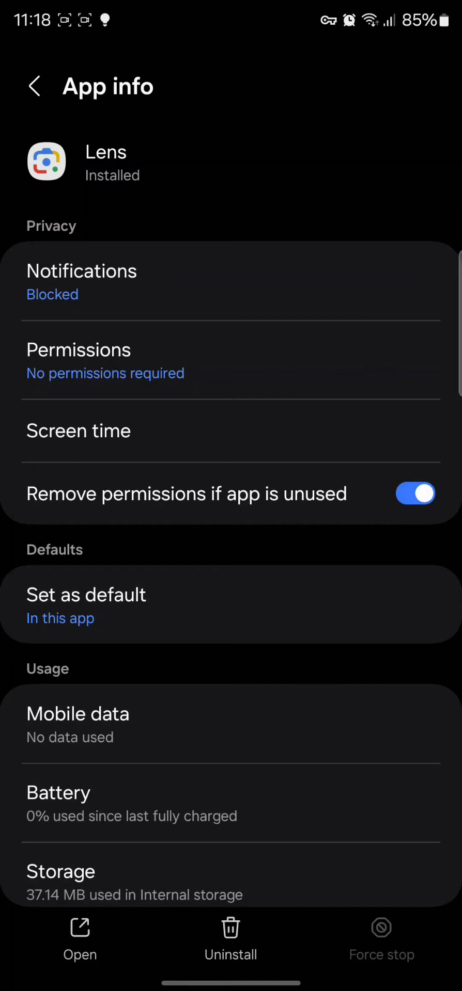
{"action": "scroll", "scroll_direction": "down", "scroll_amount": 3}
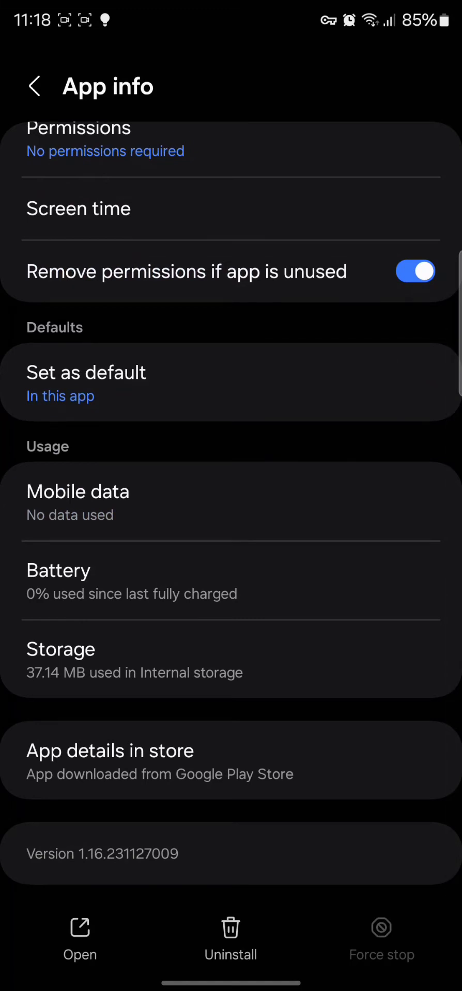
{"action": "left_click", "coordinate": [230, 931]}
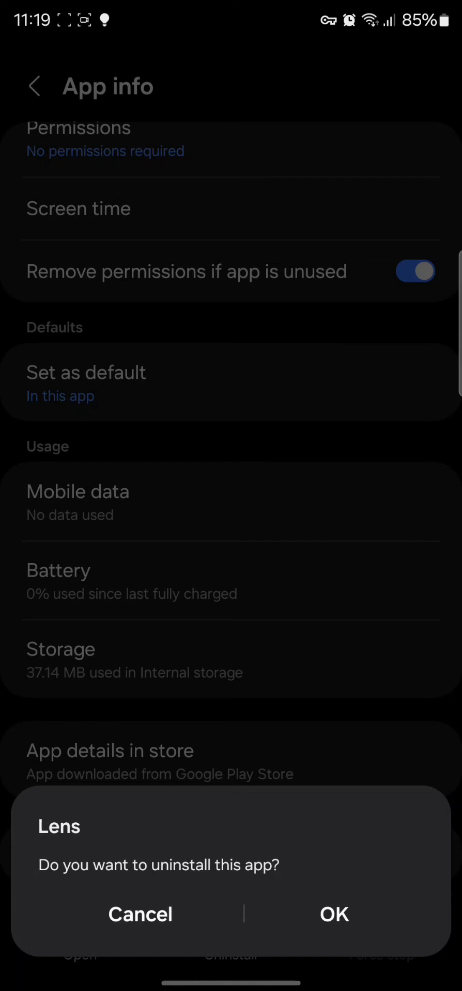
{"action": "left_click", "coordinate": [334, 915]}
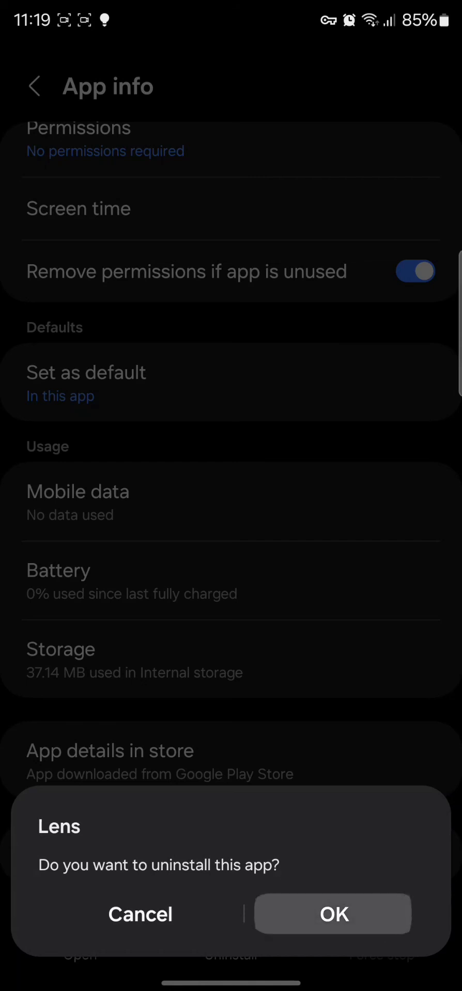